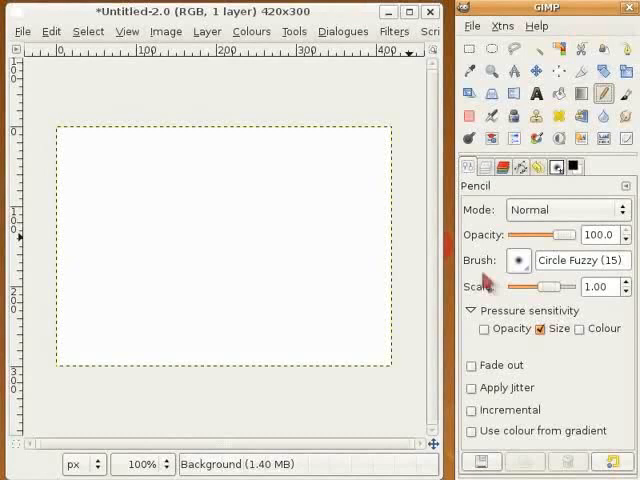
Switch the pencil to the Circle (05) brush and dot the canvas near its top-left
{"action": "left_click", "coordinate": [520, 260]}
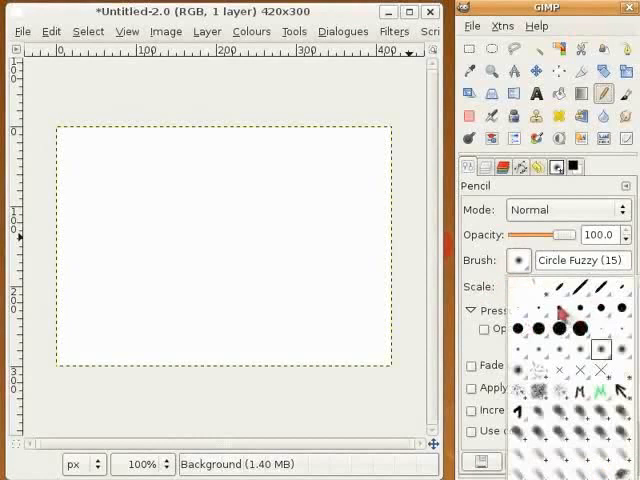
{"action": "left_click", "coordinate": [516, 260]}
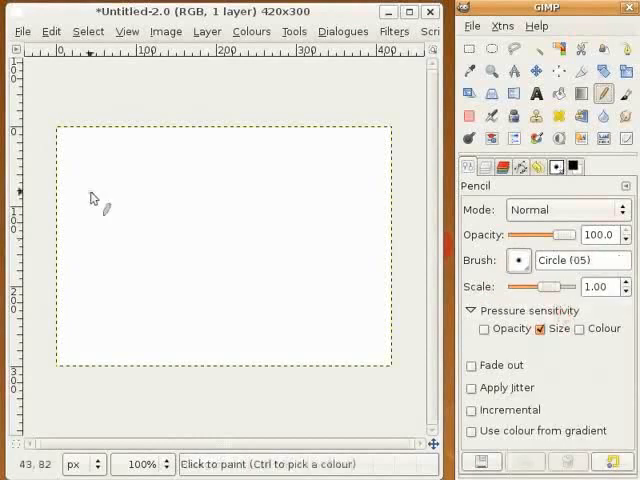
{"action": "mouse_move", "coordinate": [84, 162]}
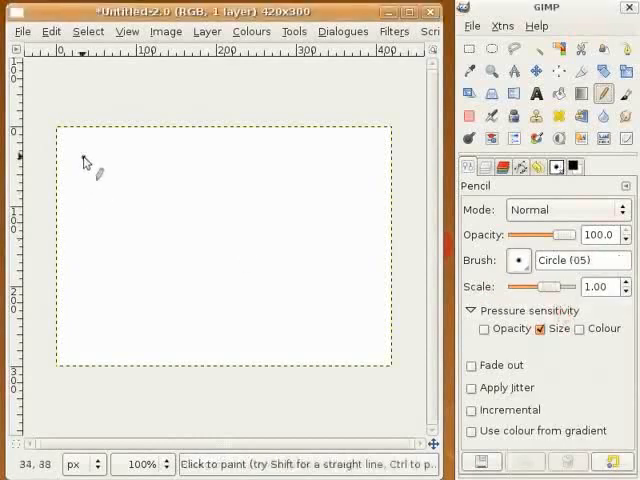
{"action": "left_click", "coordinate": [84, 156]}
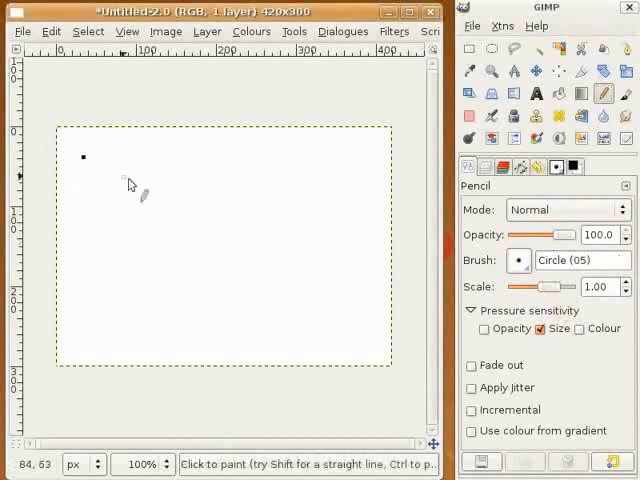
{"action": "mouse_move", "coordinate": [144, 186]}
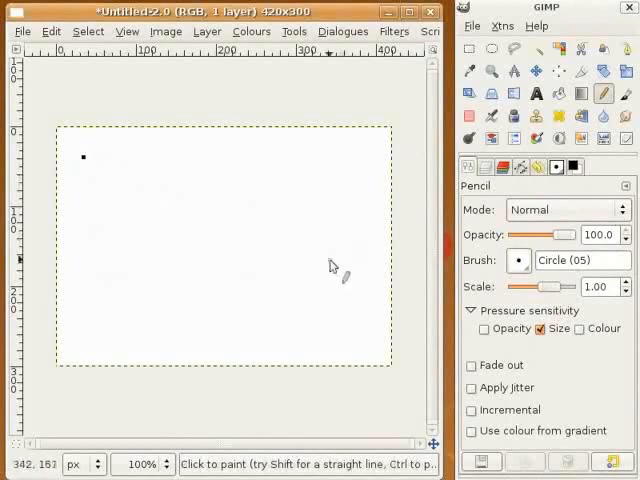
Extend a straight Shift-clicked pencil line from the dot toward the lower right
{"action": "left_click", "coordinate": [332, 262]}
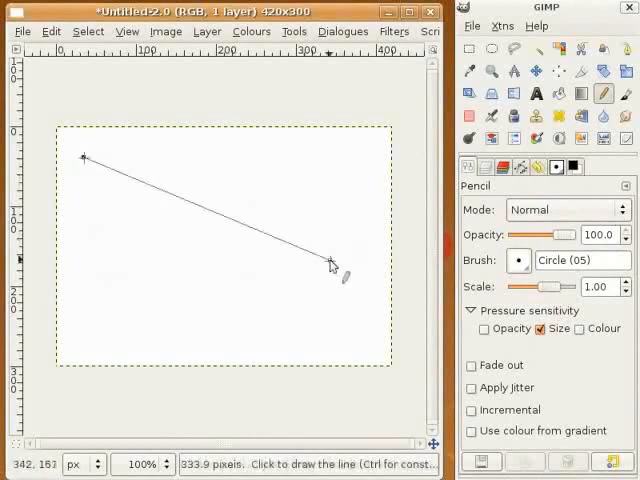
{"action": "mouse_move", "coordinate": [348, 328]}
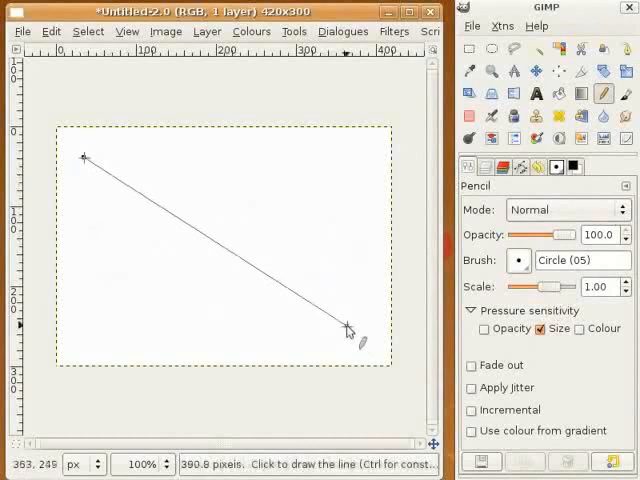
{"action": "left_click", "coordinate": [350, 328]}
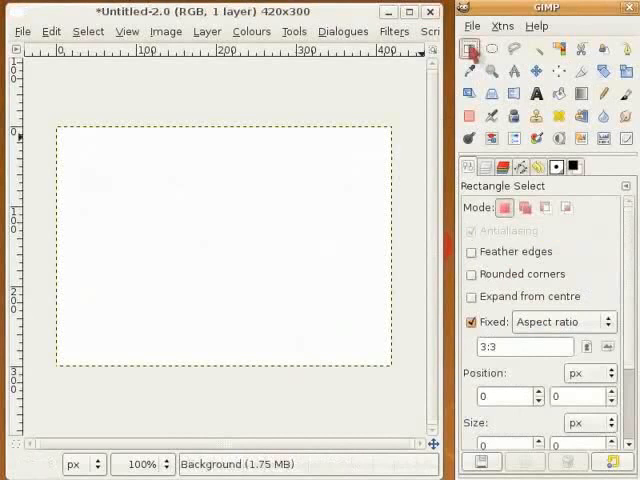
{"action": "mouse_move", "coordinate": [110, 218]}
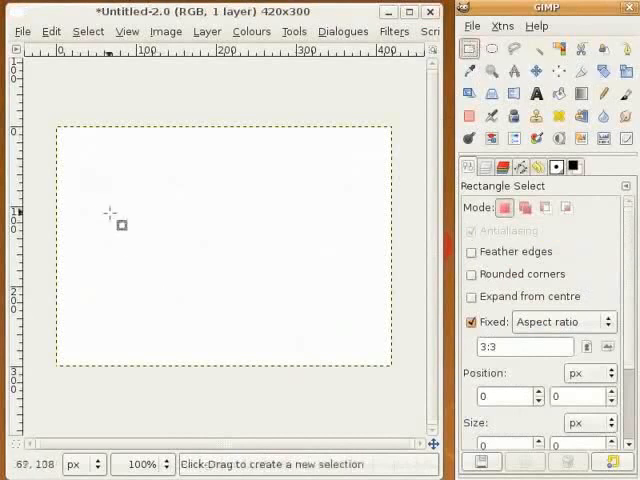
{"action": "mouse_move", "coordinate": [332, 264]}
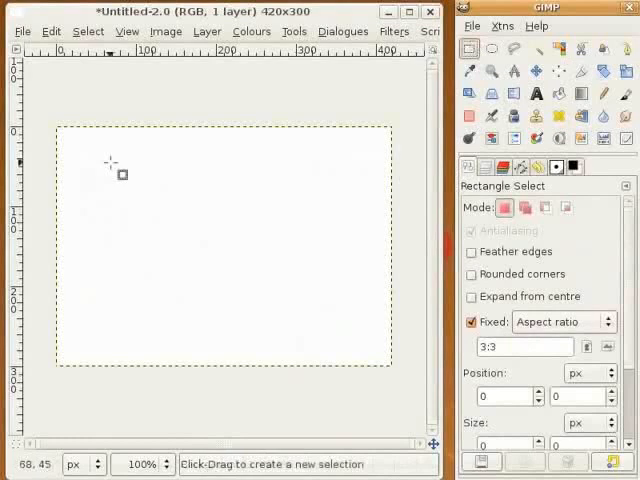
Drag out a fixed-ratio 192 × 192 px square selection starting near 67, 52
{"action": "left_click_drag", "start_coordinate": [114, 172], "coordinate": [256, 312]}
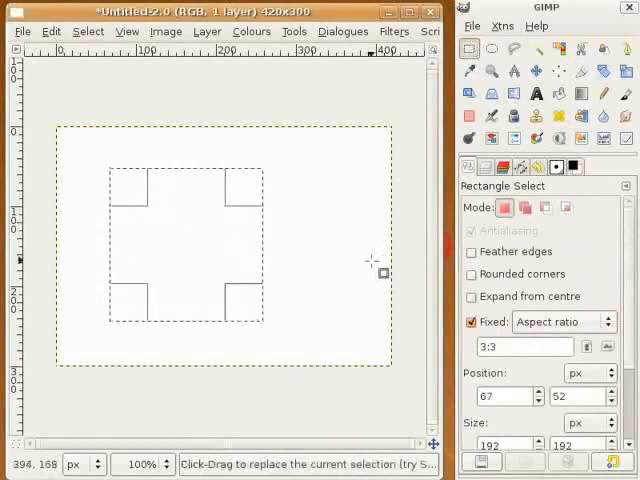
{"action": "mouse_move", "coordinate": [168, 108]}
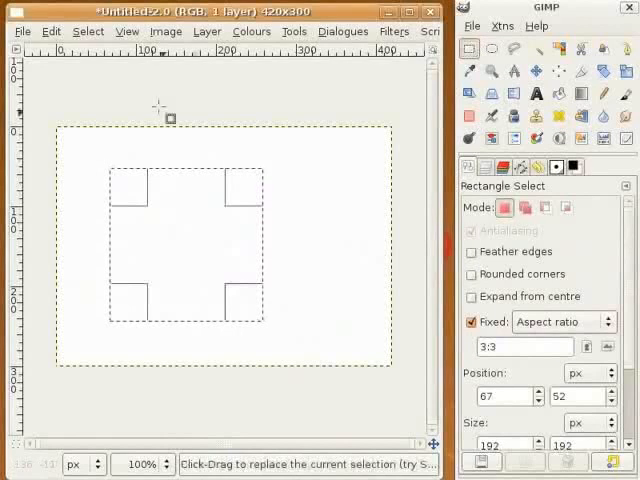
Stroke a thick black outline around the square selection via Edit > Stroke Selection
{"action": "left_click", "coordinate": [52, 32]}
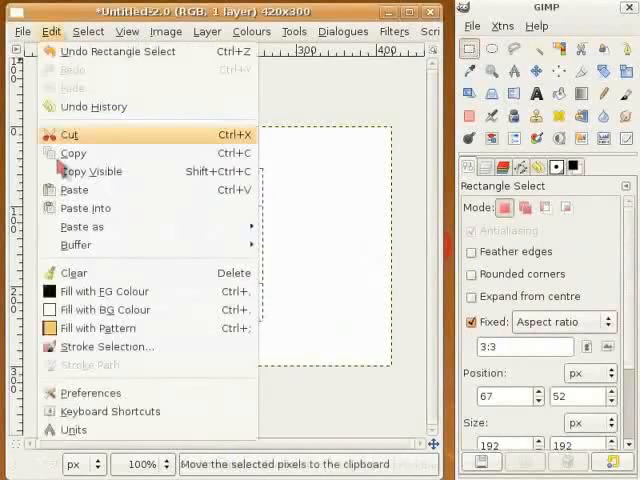
{"action": "mouse_move", "coordinate": [100, 346]}
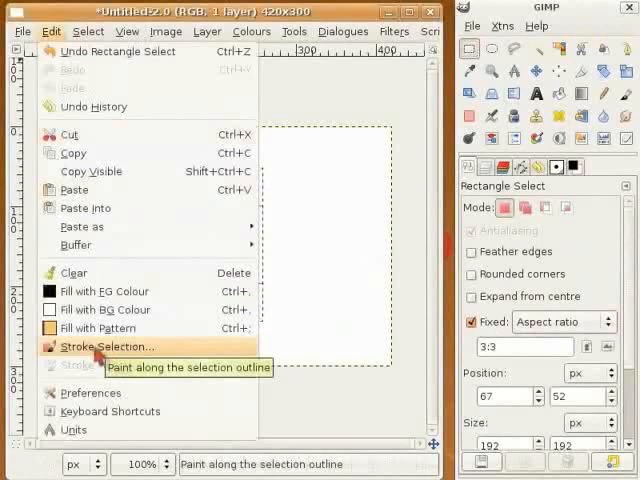
{"action": "left_click", "coordinate": [100, 346]}
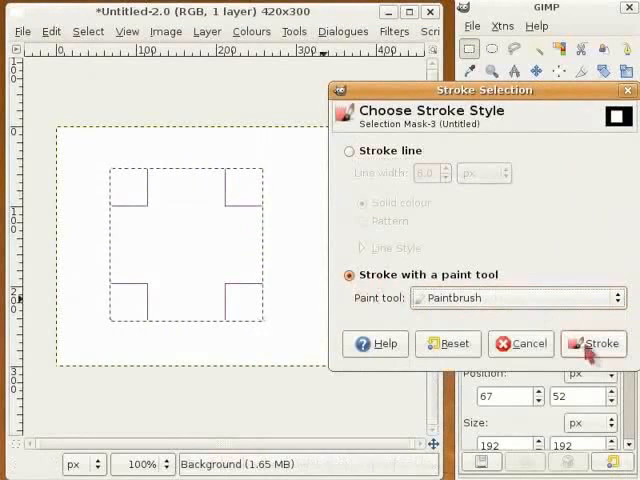
{"action": "left_click", "coordinate": [592, 344]}
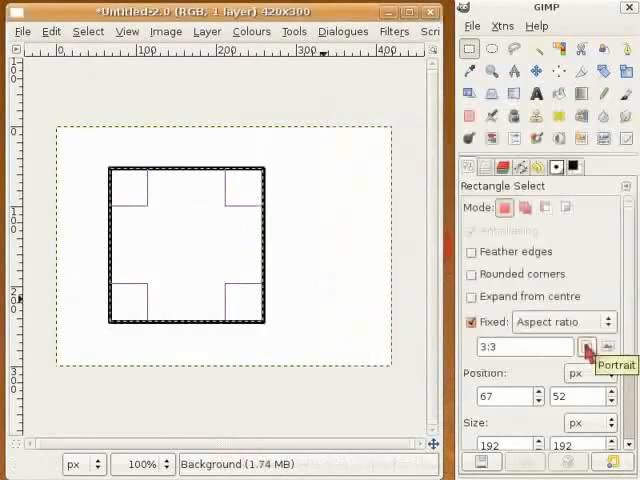
{"action": "mouse_move", "coordinate": [336, 270]}
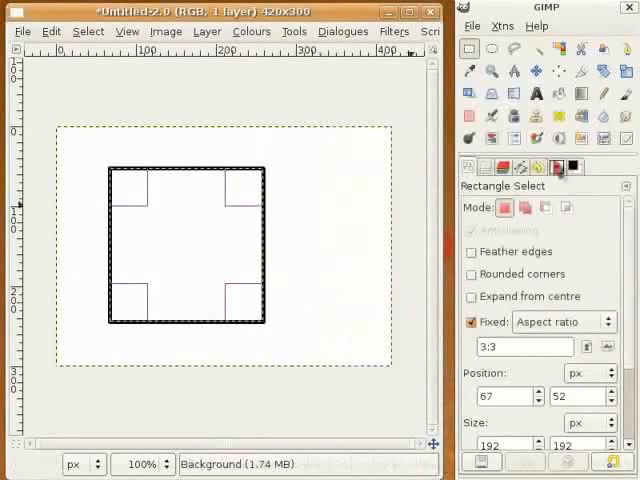
Fill the square solid black using the FG/BG colours, then clear the canvas
{"action": "left_click", "coordinate": [556, 168]}
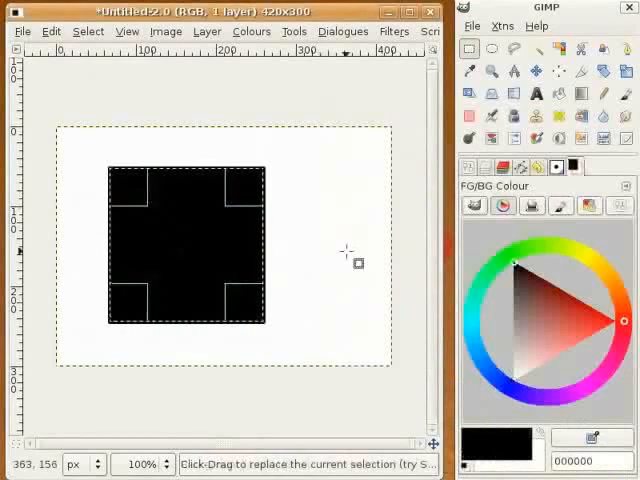
{"action": "left_click", "coordinate": [492, 50]}
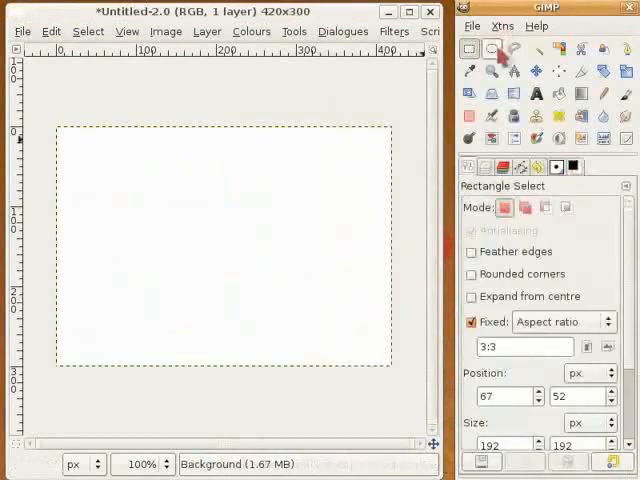
Select a roughly 270 × 168 px ellipse and stroke its outline
{"action": "left_click", "coordinate": [492, 48]}
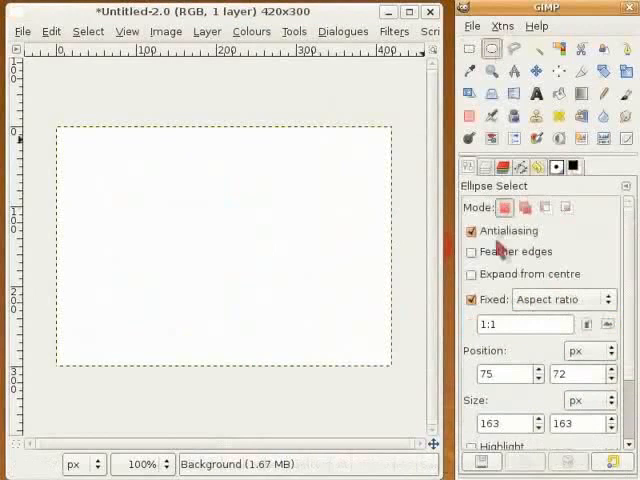
{"action": "left_click", "coordinate": [472, 300]}
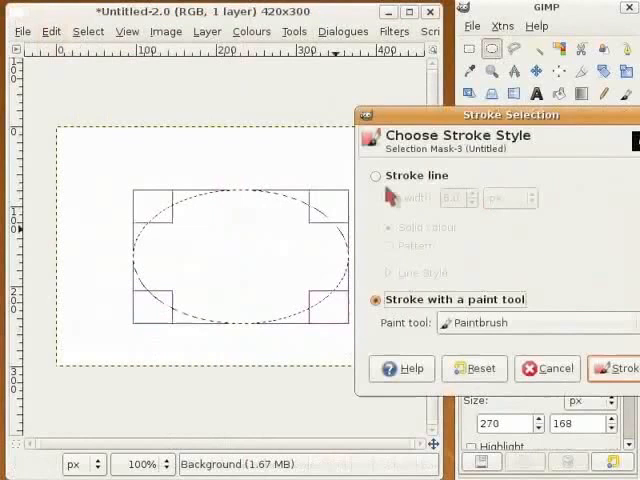
{"action": "left_click", "coordinate": [546, 368]}
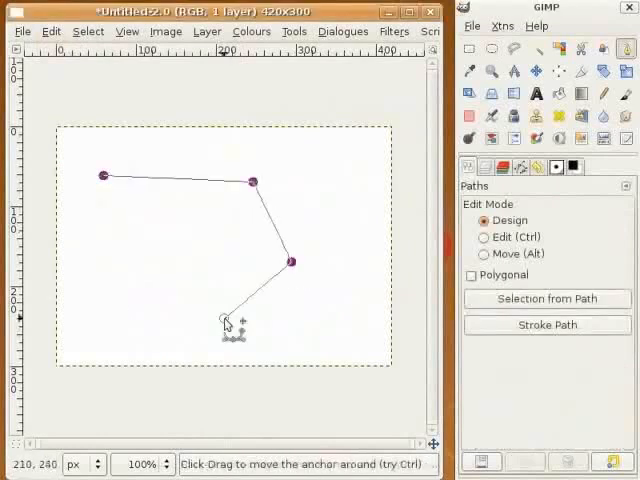
Place the path's anchors with the Paths tool, forming straight segments across the canvas
{"action": "left_click_drag", "start_coordinate": [228, 318], "coordinate": [108, 188]}
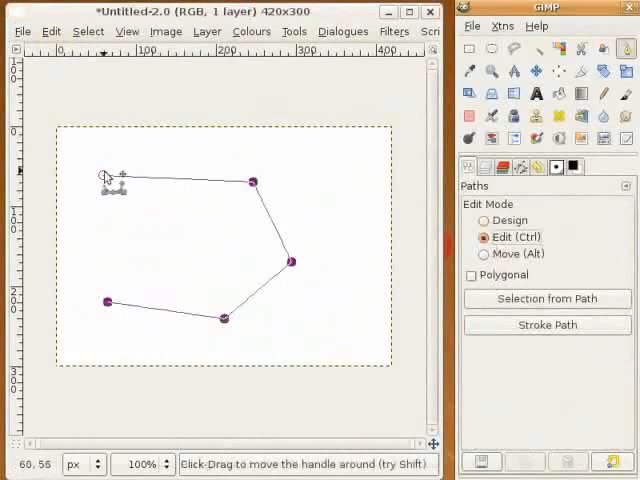
Pull handles from the anchors to curve the first segment upward and bend the lower part
{"action": "left_click_drag", "start_coordinate": [104, 178], "coordinate": [80, 224]}
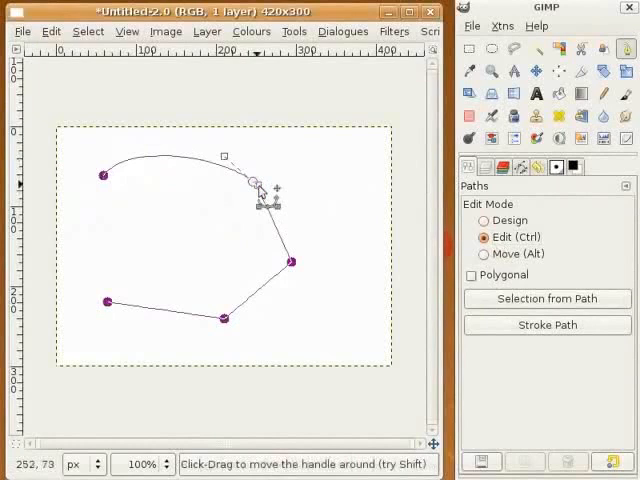
{"action": "left_click_drag", "start_coordinate": [260, 184], "coordinate": [224, 320]}
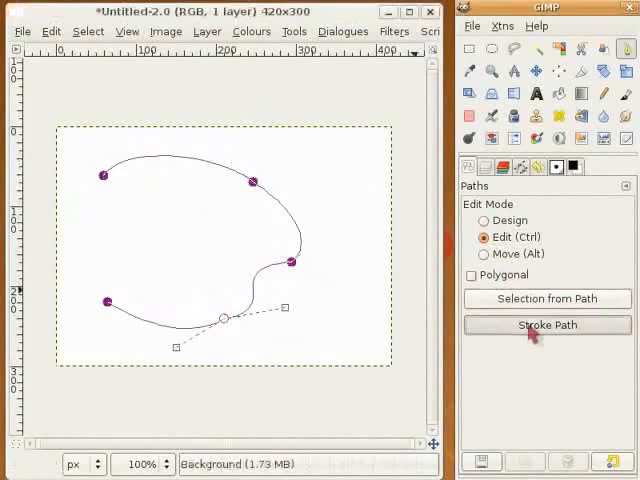
Stroke the curved path as a 6 px solid black line
{"action": "left_click", "coordinate": [546, 324]}
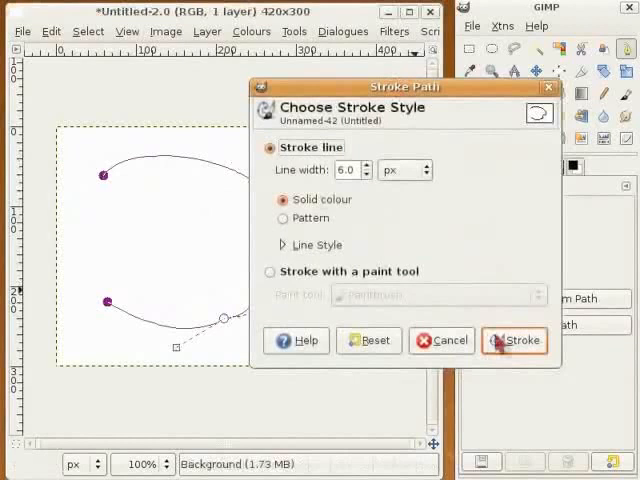
{"action": "left_click", "coordinate": [516, 340]}
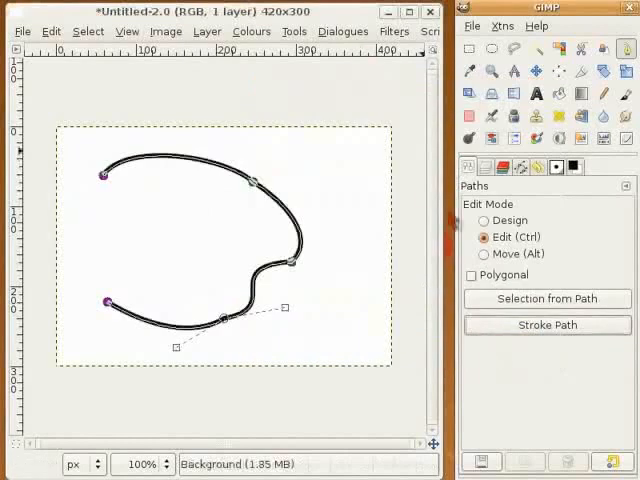